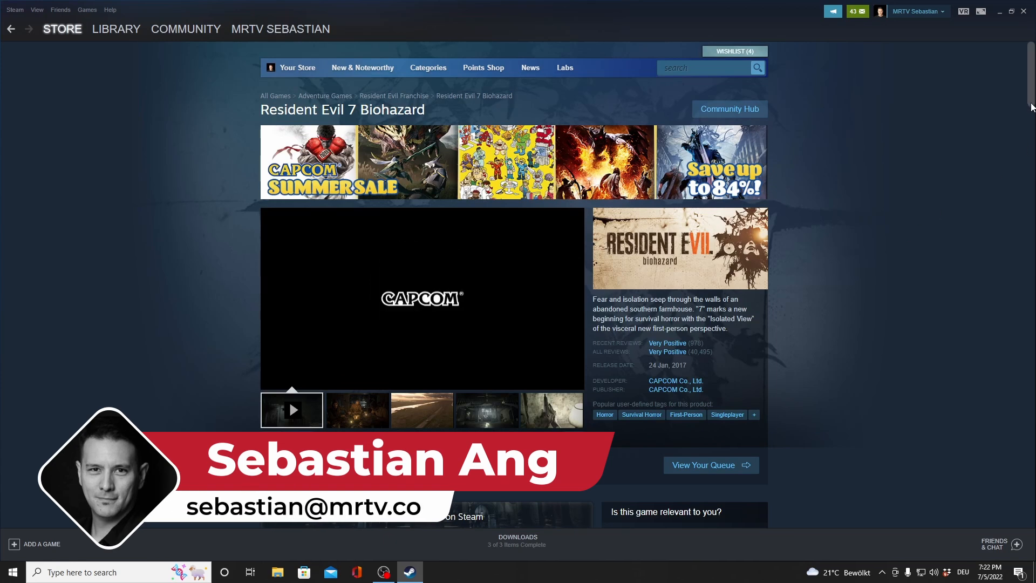
# Scroll to the Buy RESIDENT EVIL 7 section and add the game to the cart.
pyautogui.scroll(-3)
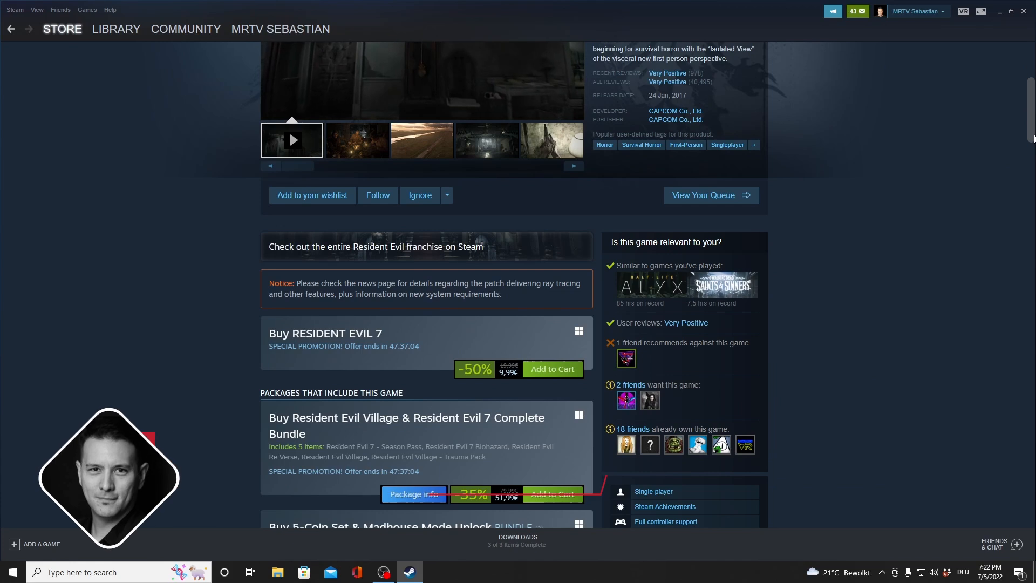
pyautogui.scroll(-3)
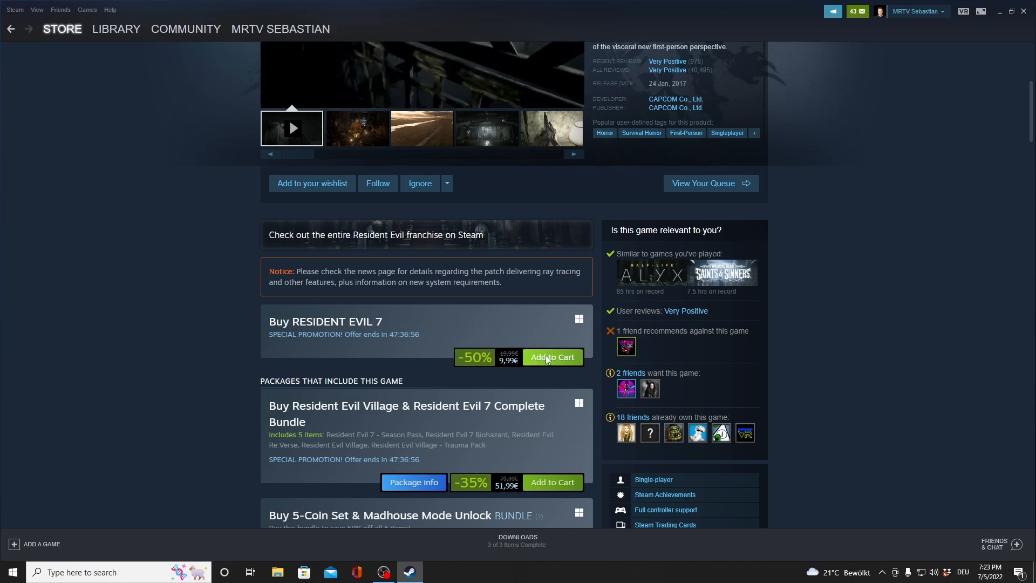
pyautogui.click(551, 356)
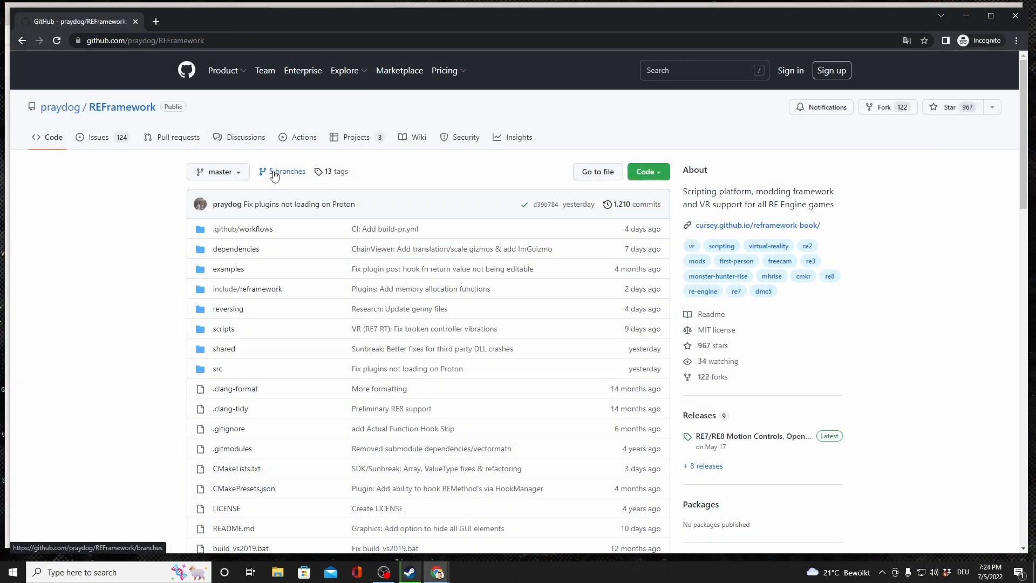
pyautogui.moveTo(382, 167)
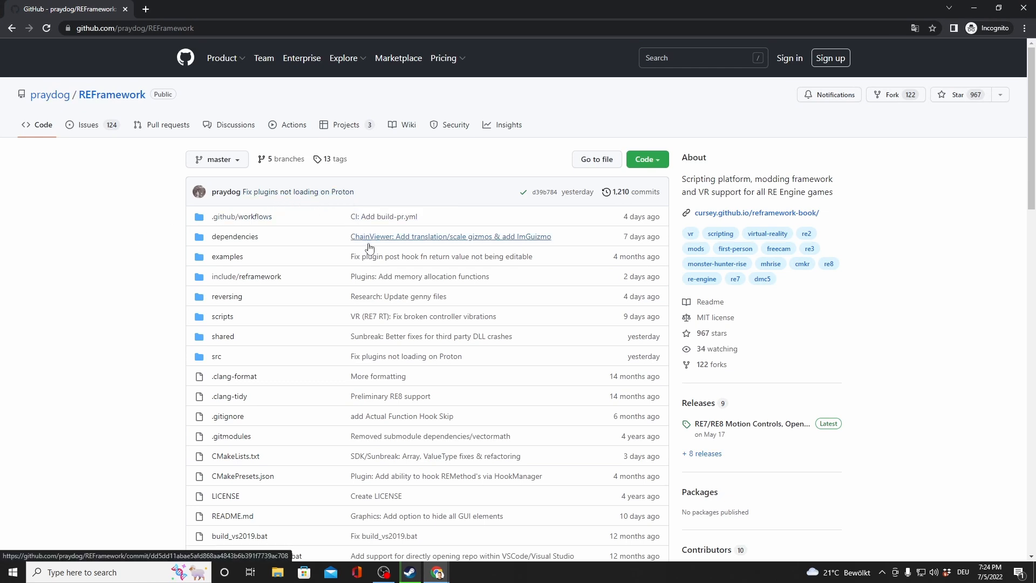
pyautogui.moveTo(348, 382)
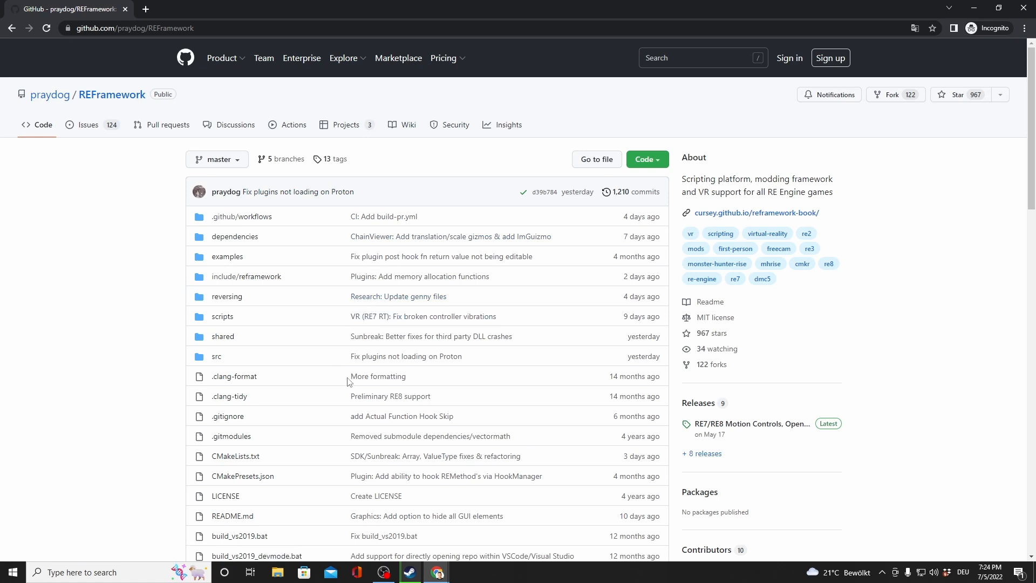
# Scroll down the REFramework repository page toward its Releases section.
pyautogui.scroll(-3)
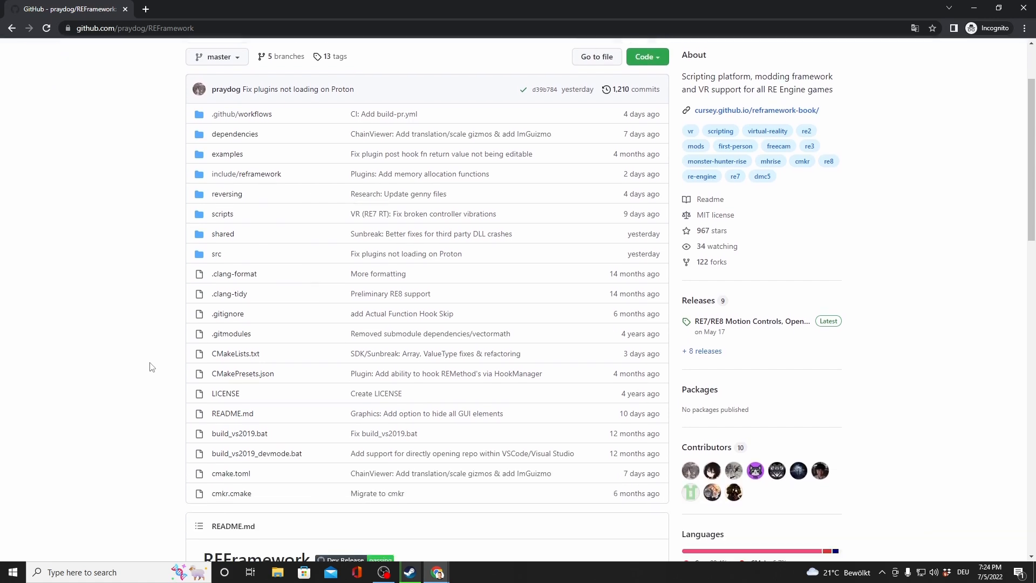
pyautogui.scroll(-3)
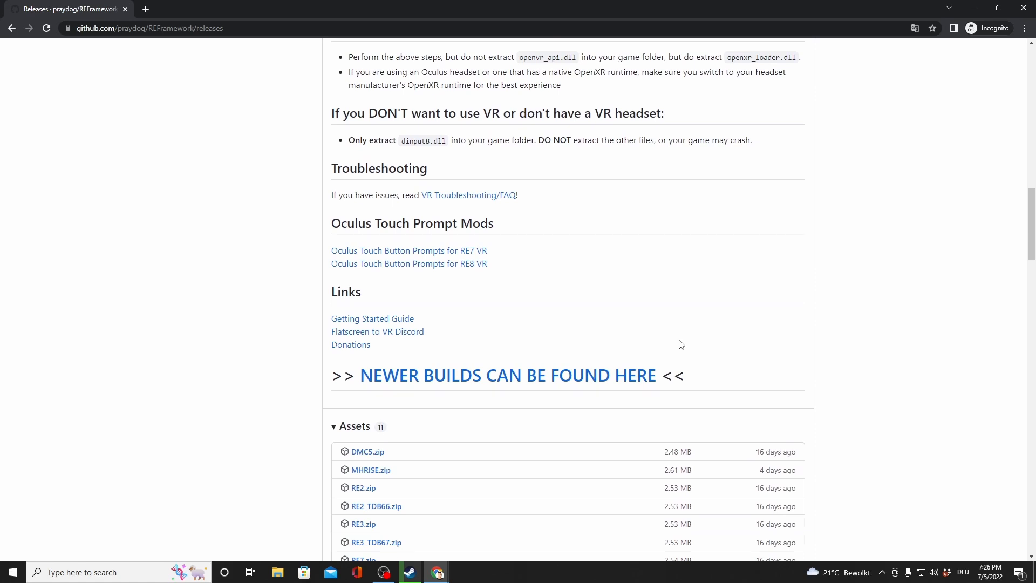
# Scroll to the release's Assets list and download RE7.zip.
pyautogui.scroll(-3)
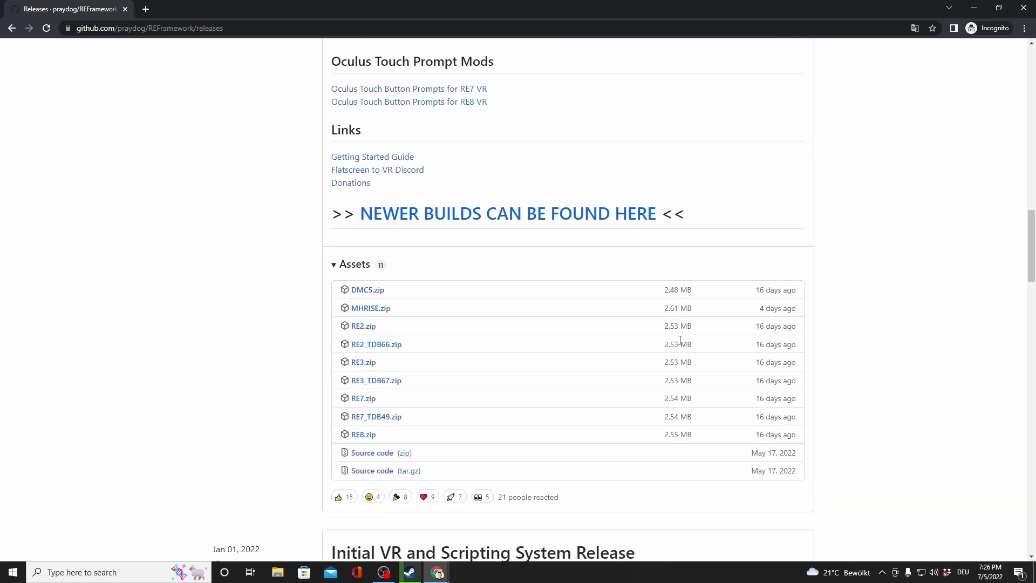
pyautogui.moveTo(295, 386)
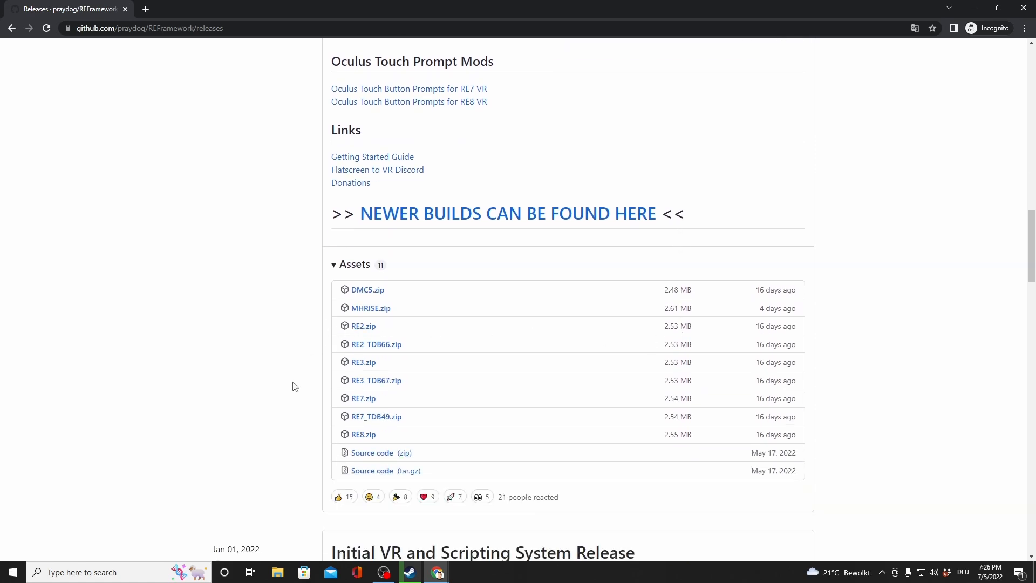
pyautogui.moveTo(305, 397)
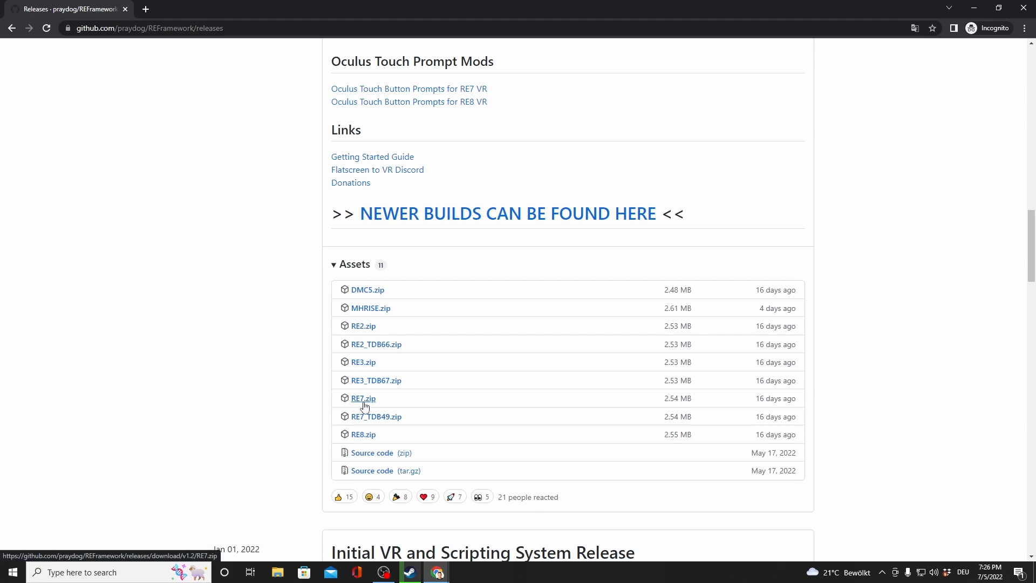
pyautogui.click(363, 398)
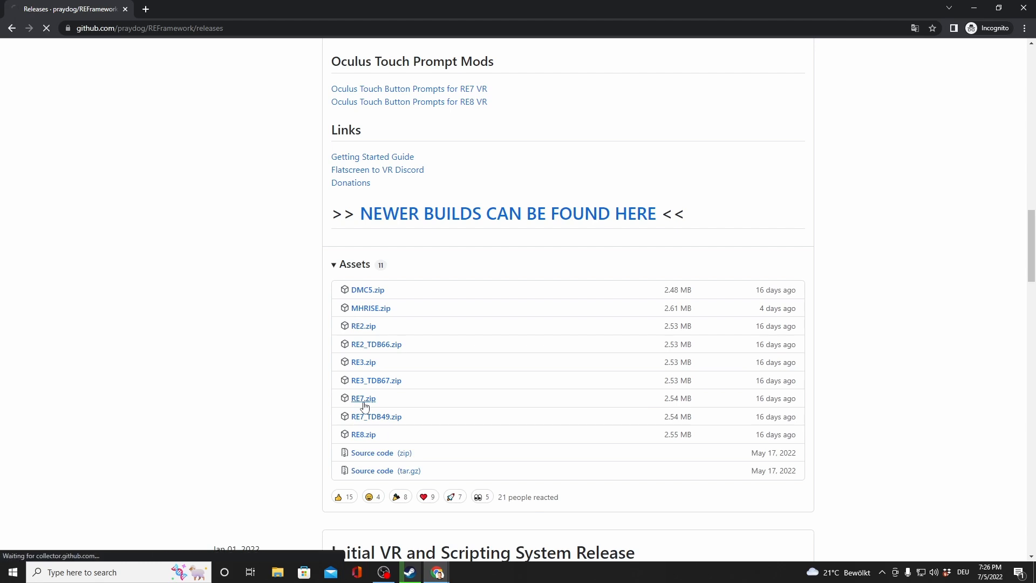
pyautogui.click(363, 398)
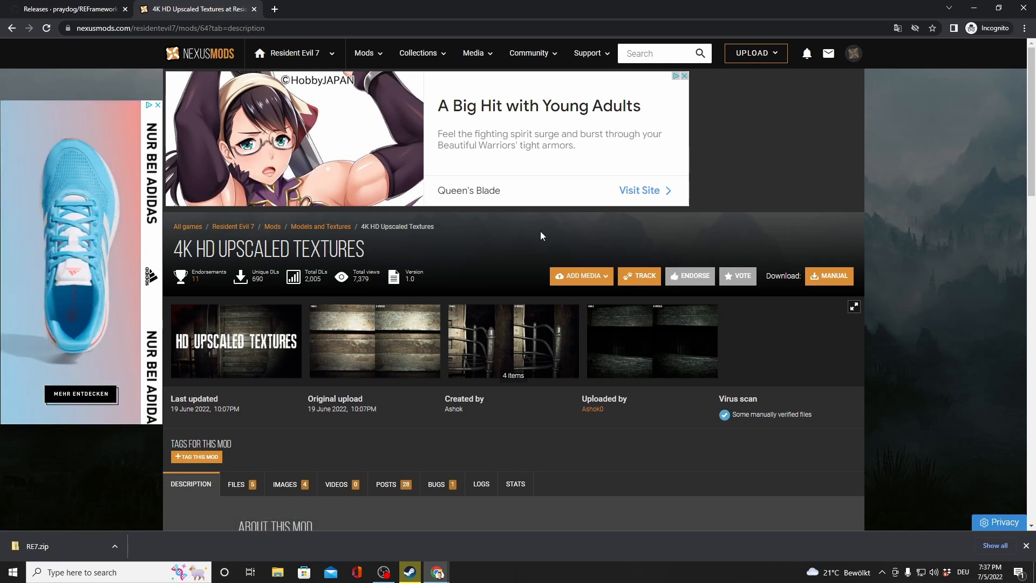
# Go to the mod's Files tab via Download: MANUAL and dismiss the floating video player.
pyautogui.scroll(-3)
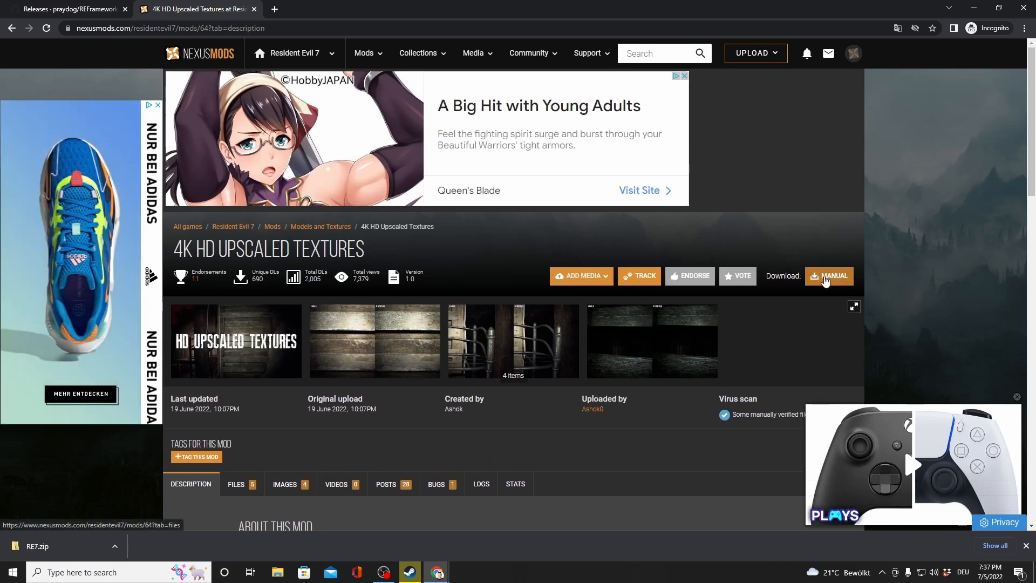
pyautogui.click(236, 484)
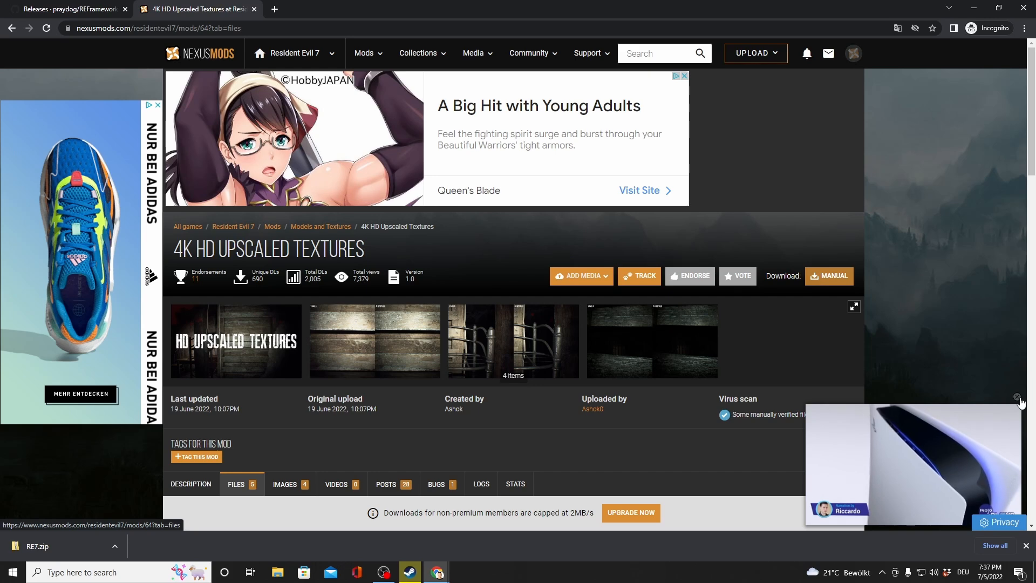
pyautogui.click(1018, 397)
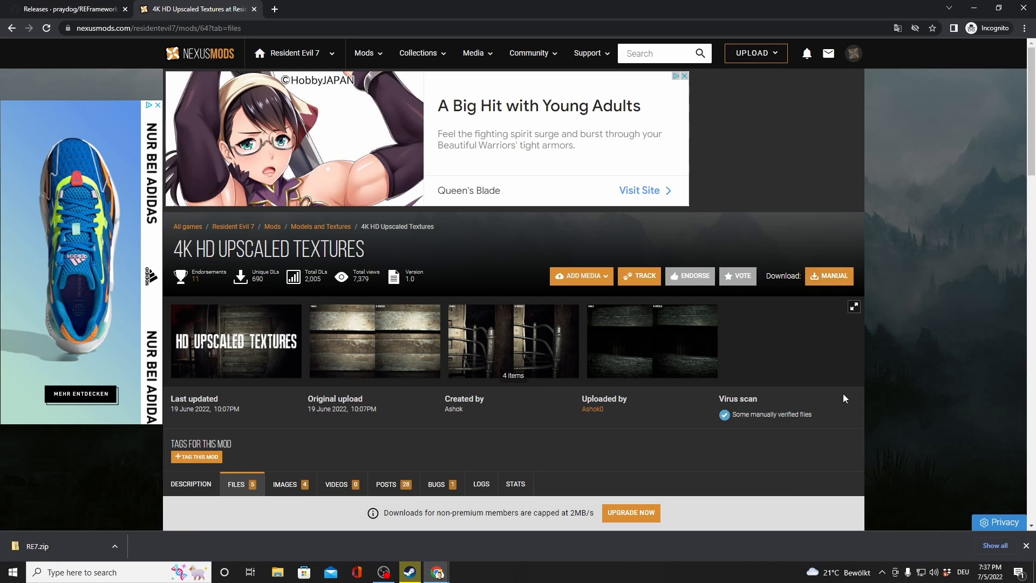
# Download FULL Part 1 from Main Files using Manual Download, then Slow Download.
pyautogui.scroll(-3)
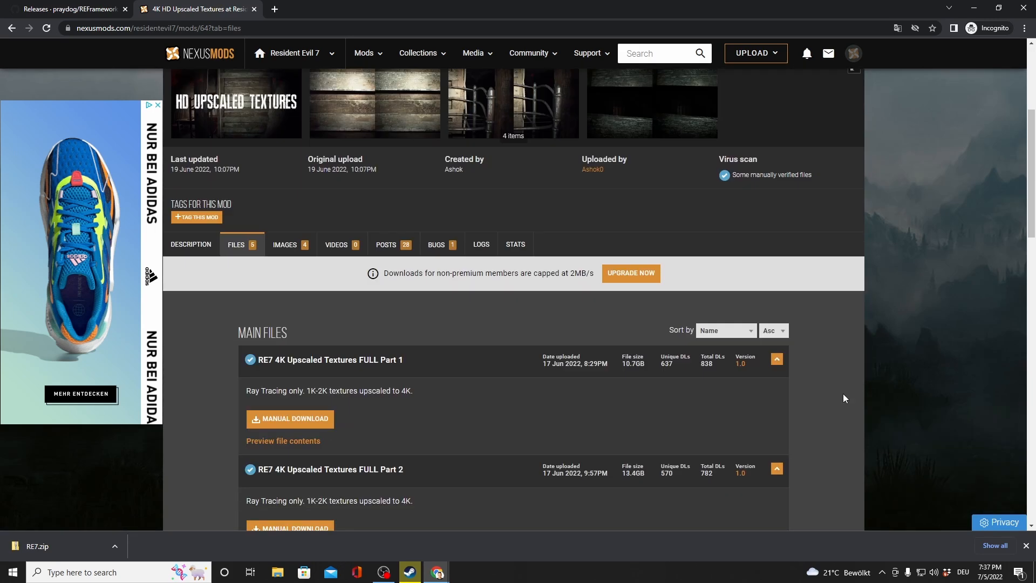
pyautogui.scroll(-3)
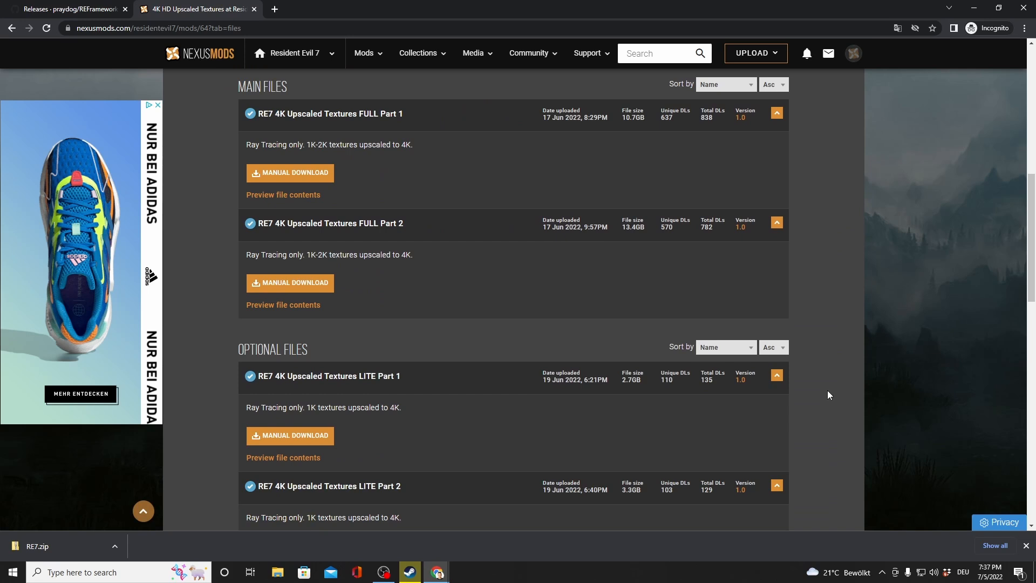
pyautogui.moveTo(397, 195)
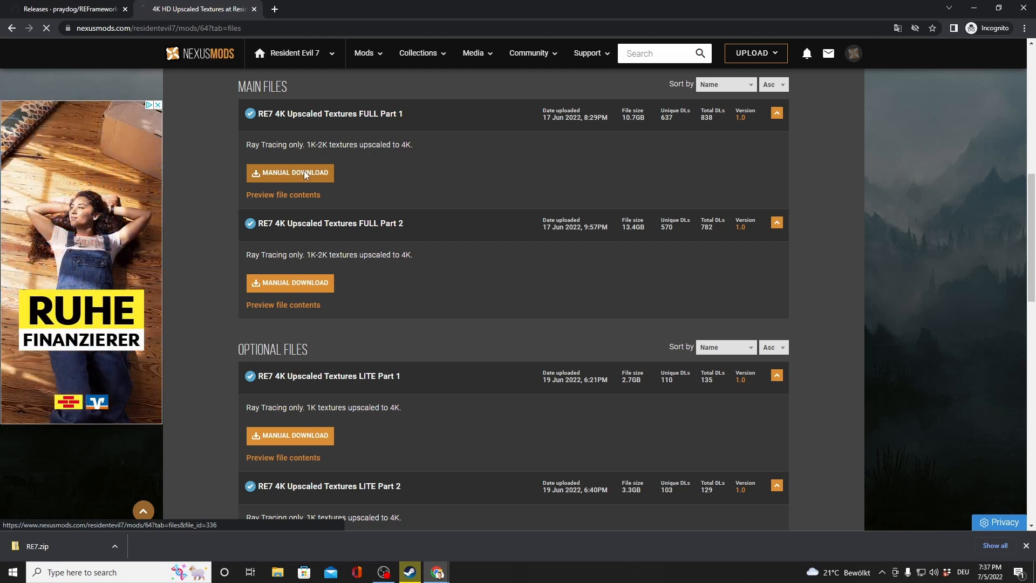
pyautogui.click(289, 173)
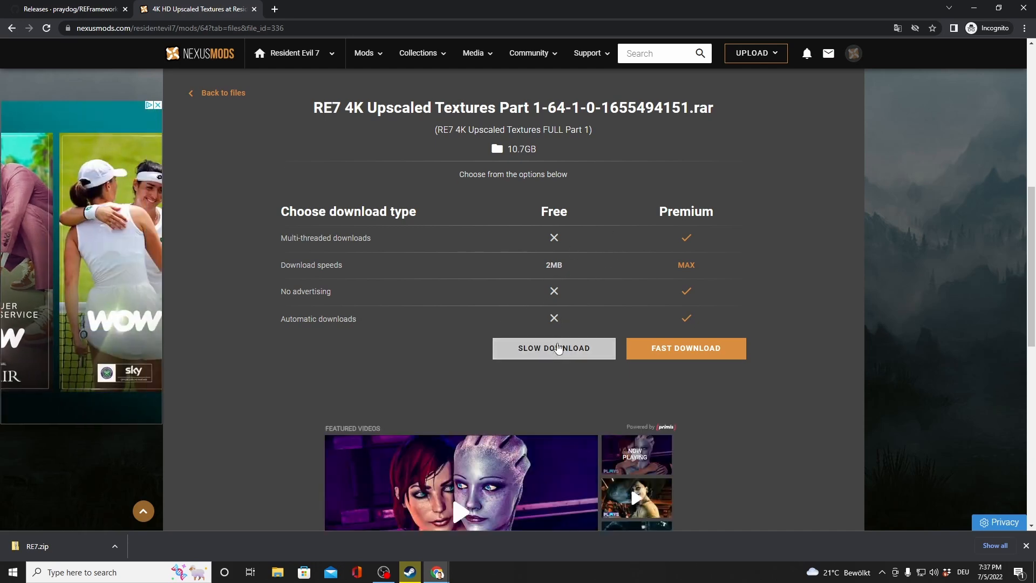
pyautogui.click(554, 348)
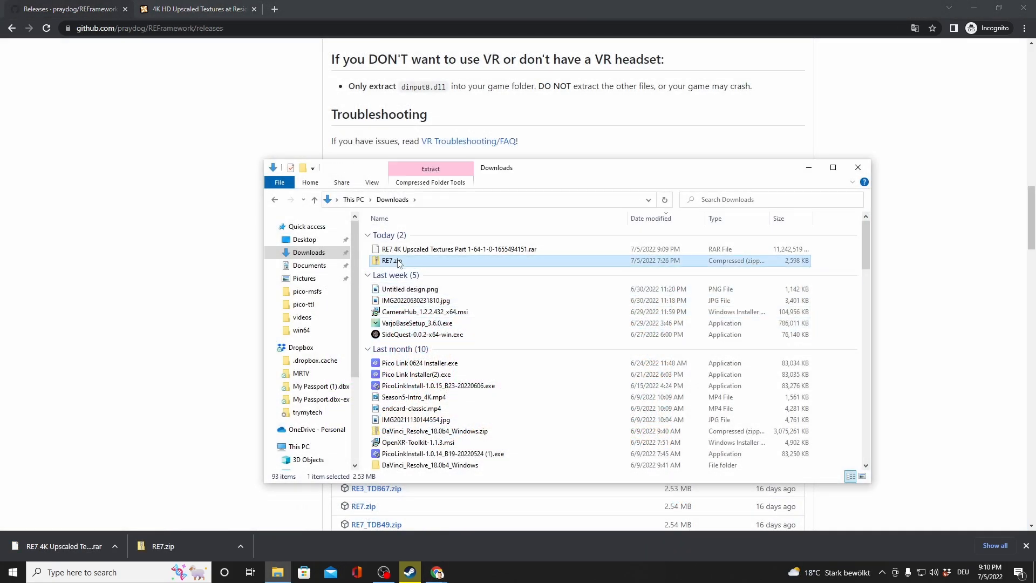
# Take RE7.zip and browse to E: > SteamLibrary > common > RESIDENT EVIL 7 biohazard.
pyautogui.rightClick(391, 260)
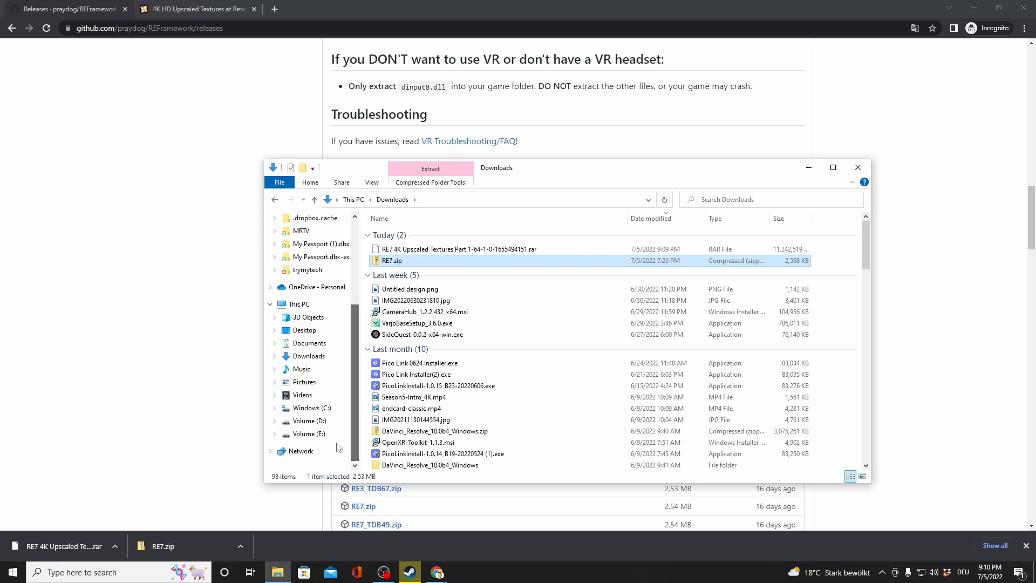
pyautogui.click(307, 433)
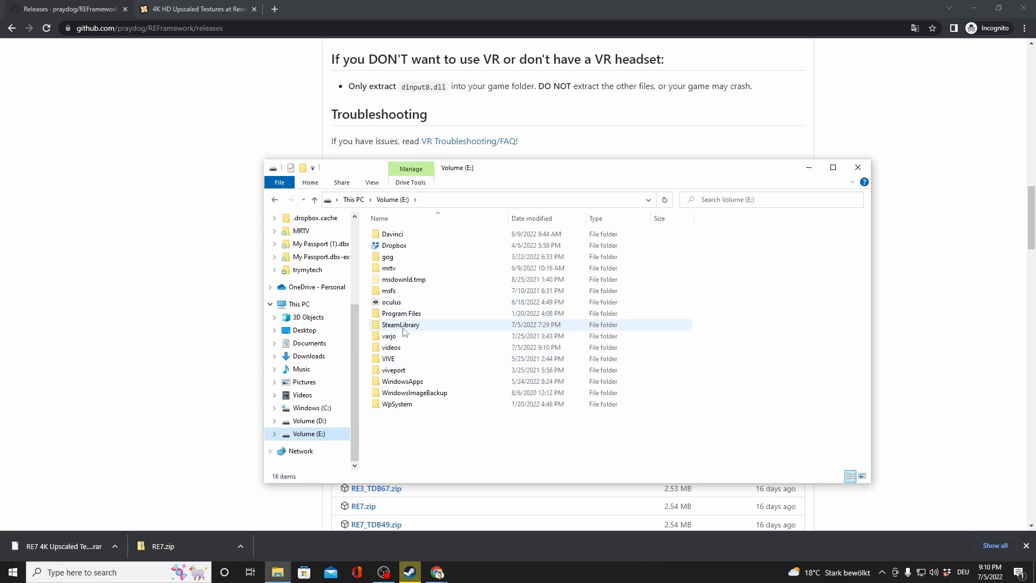
pyautogui.doubleClick(401, 324)
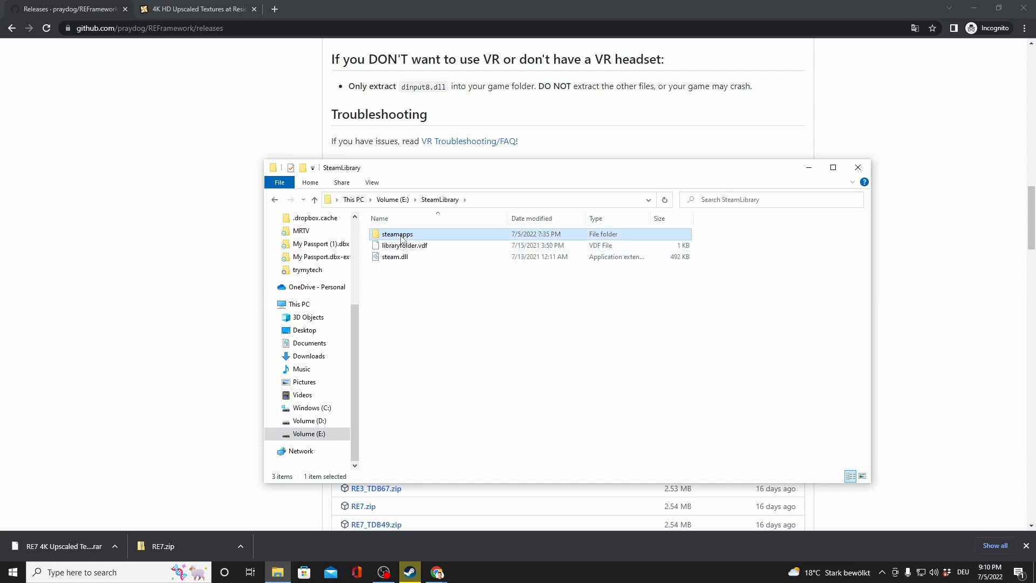
pyautogui.doubleClick(396, 233)
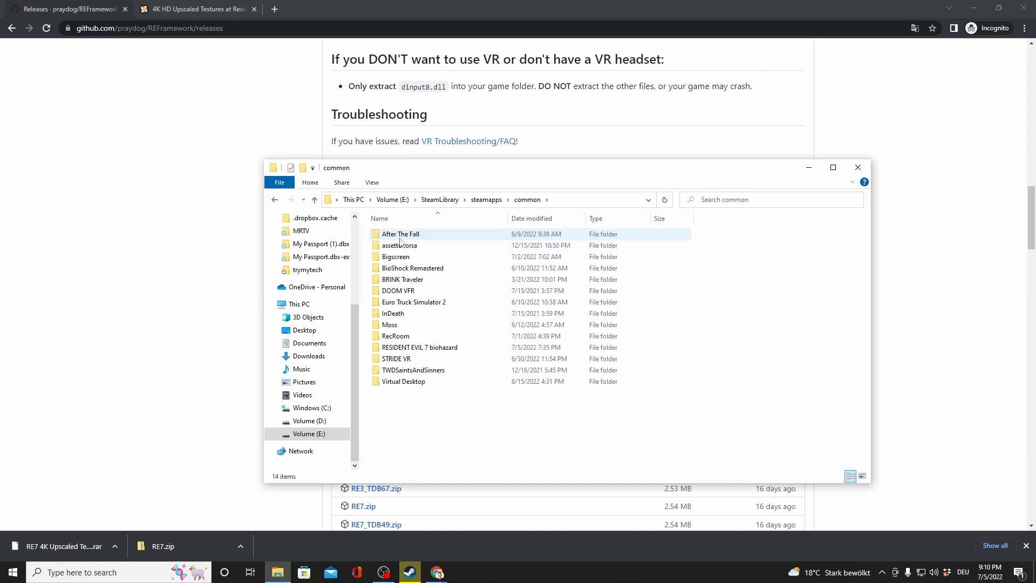
pyautogui.click(421, 347)
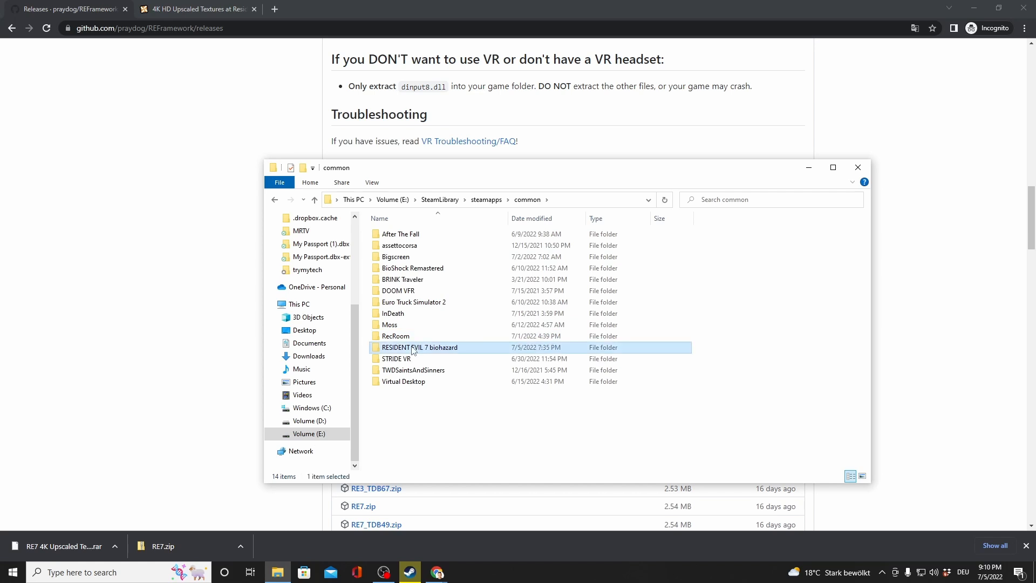
# Place RE7.zip in the game folder and extract it with 7-Zip Extract Here.
pyautogui.rightClick(465, 450)
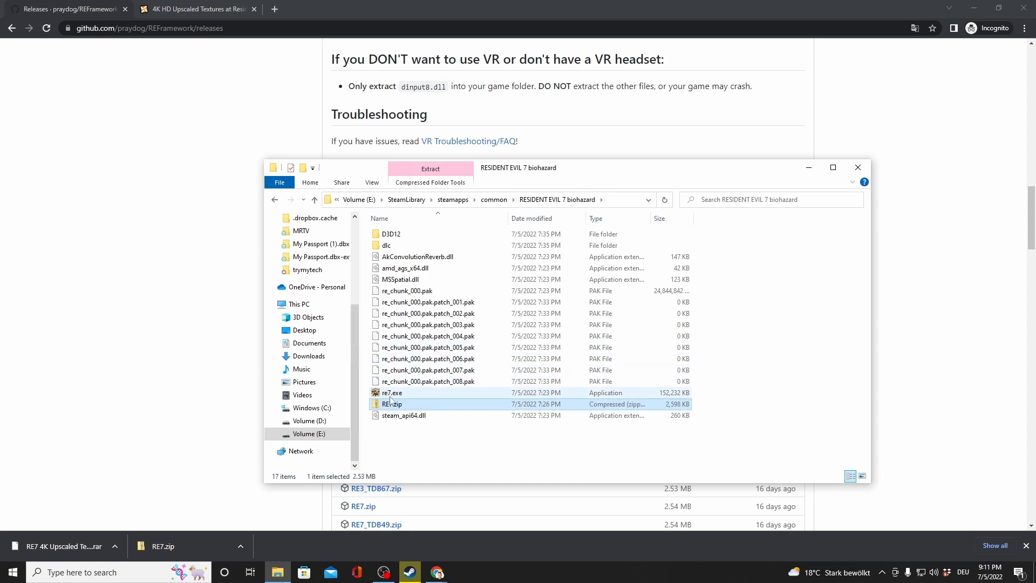
pyautogui.rightClick(391, 403)
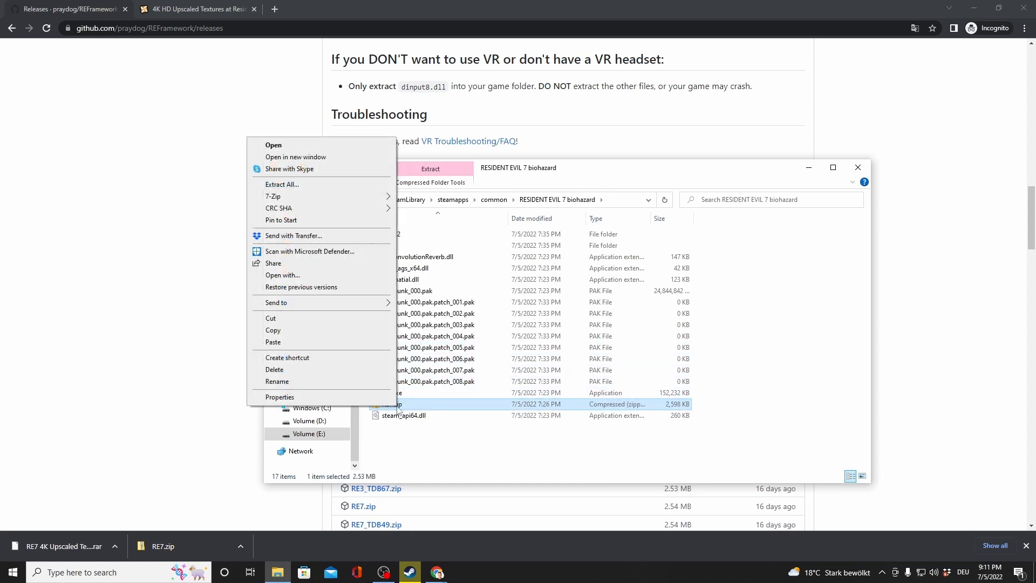
pyautogui.moveTo(272, 196)
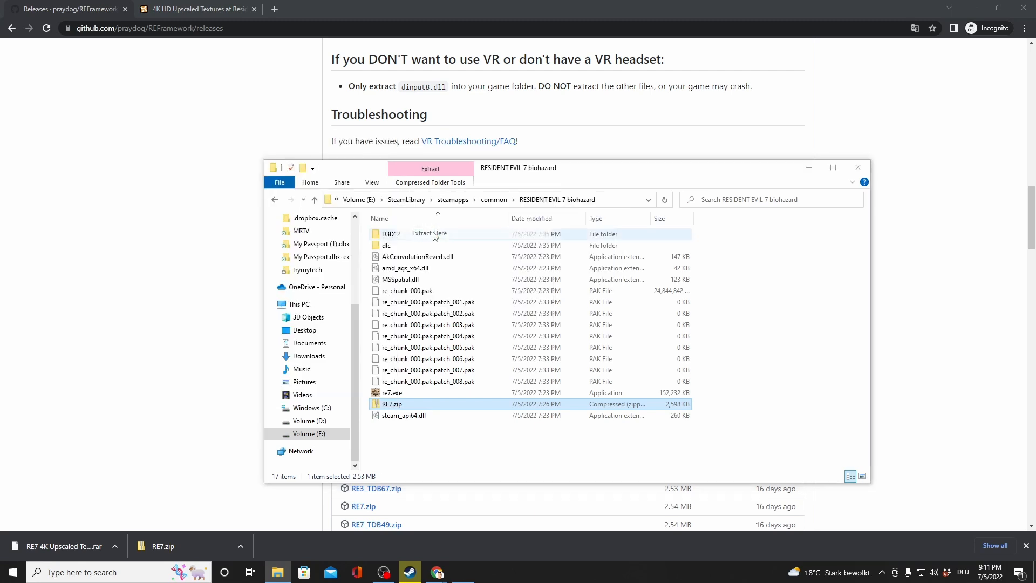
pyautogui.click(428, 233)
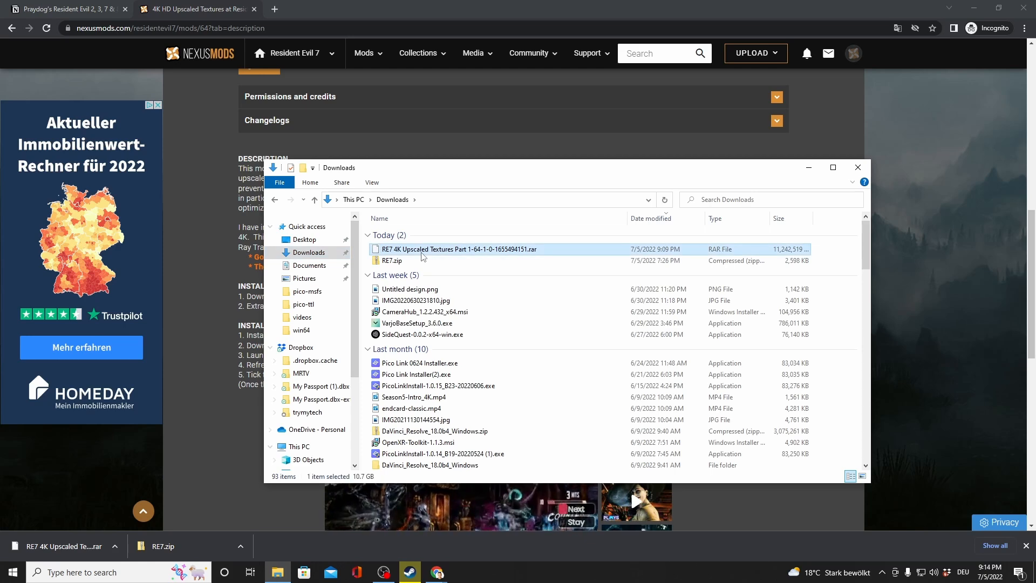
# Copy the textures RAR and paste it into E: > SteamLibrary > steamapps > common > RESIDENT EVIL 7 biohazard.
pyautogui.rightClick(458, 250)
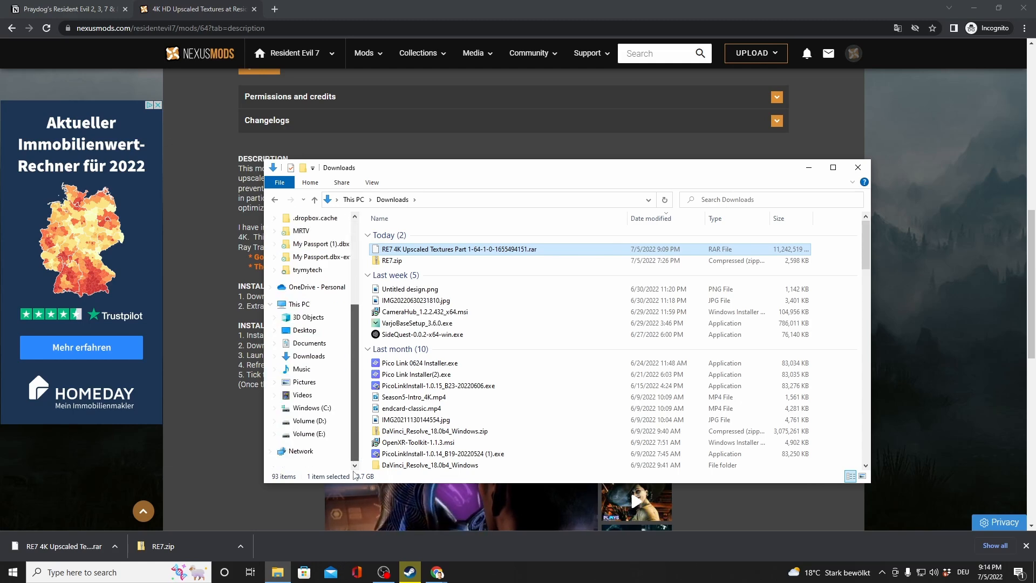
pyautogui.click(307, 433)
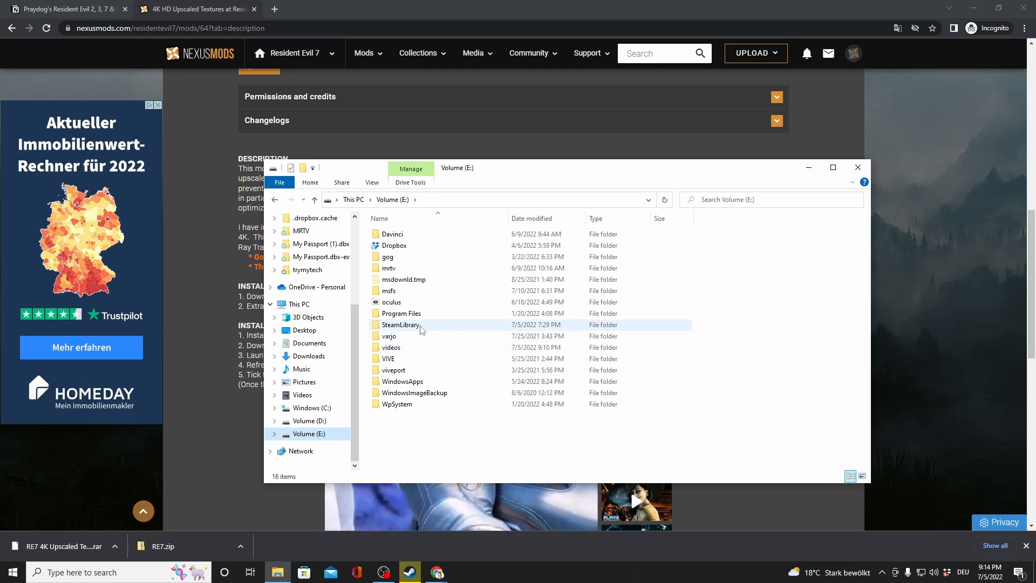
pyautogui.doubleClick(400, 324)
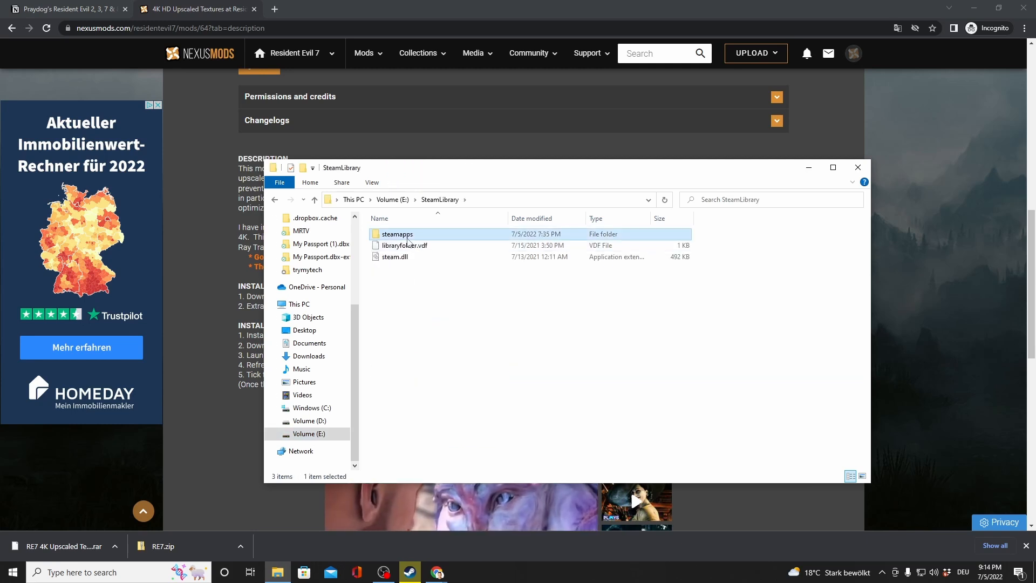
pyautogui.doubleClick(396, 234)
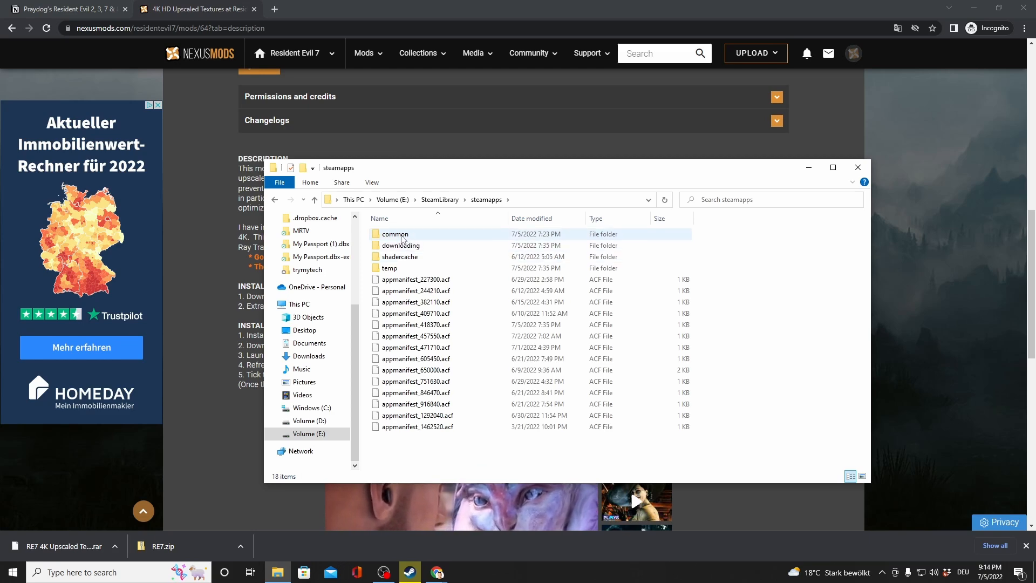
pyautogui.doubleClick(395, 234)
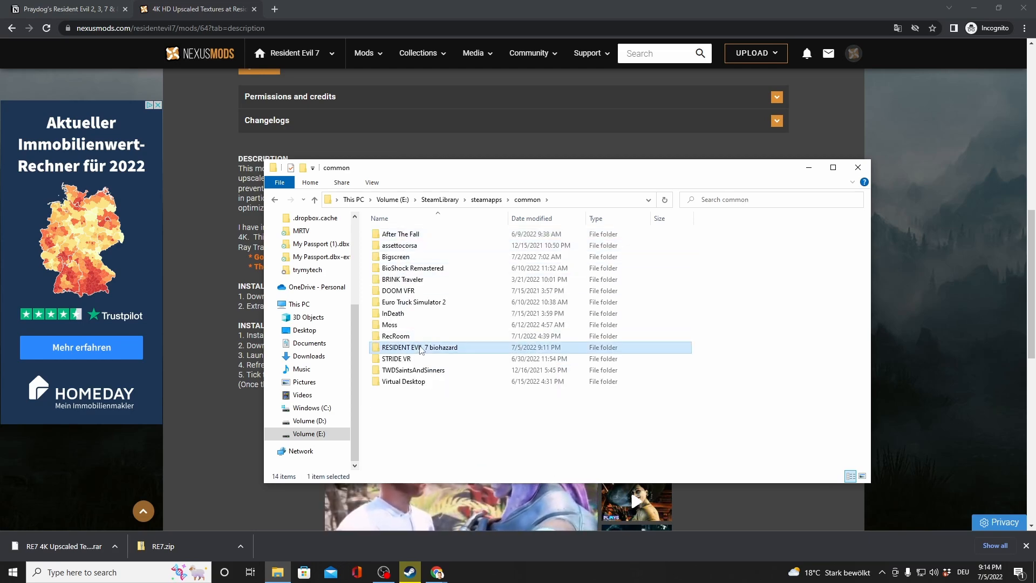
pyautogui.rightClick(783, 388)
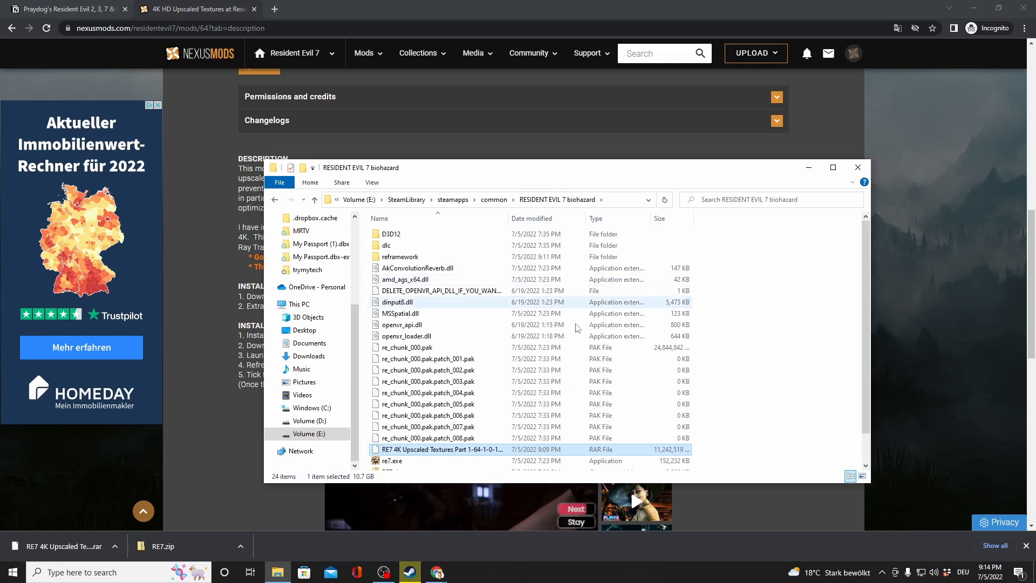
# Extract the textures RAR here with 7-Zip, choosing Yes to All for file replacement.
pyautogui.rightClick(441, 450)
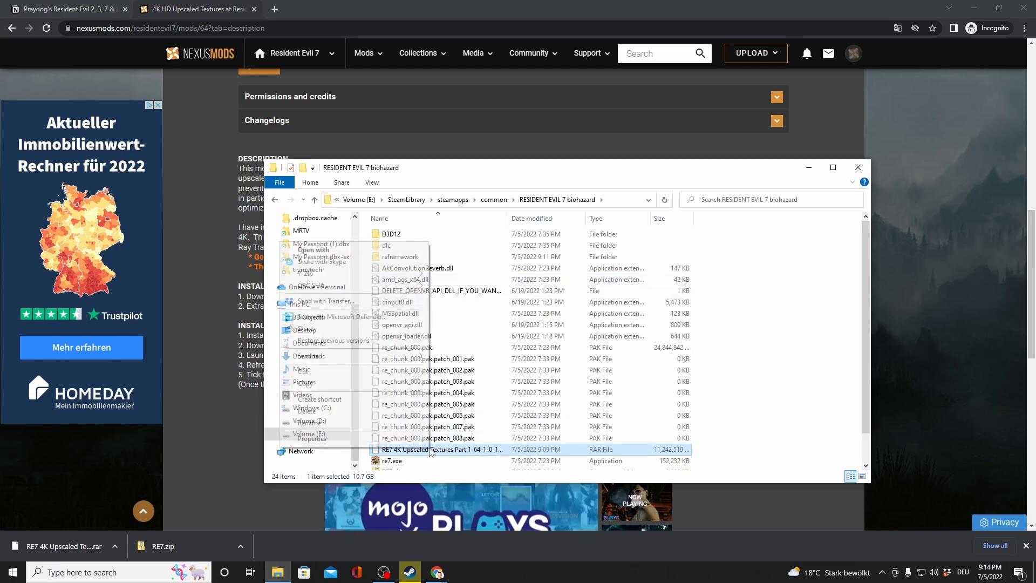
pyautogui.moveTo(304, 273)
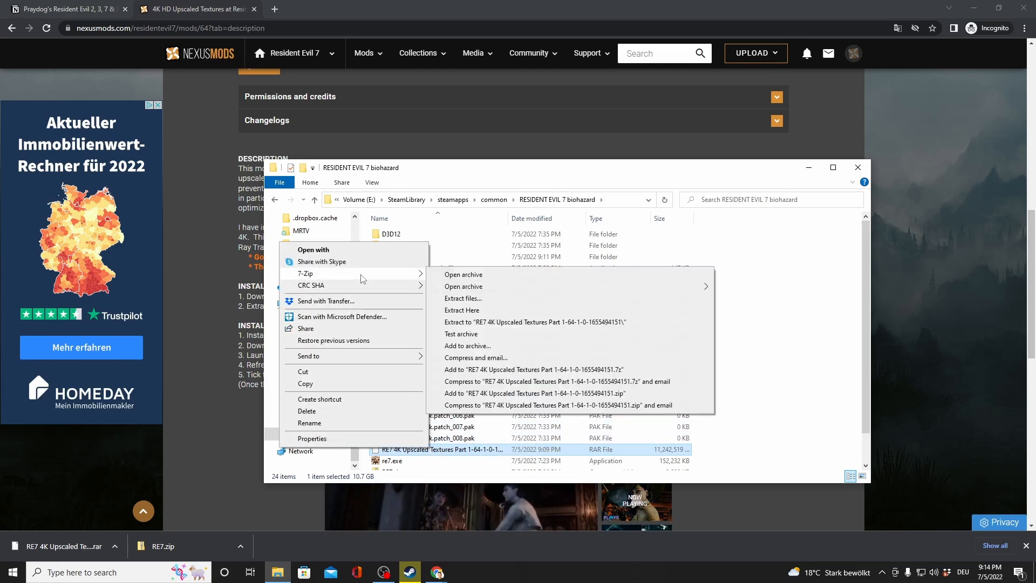
pyautogui.click(462, 310)
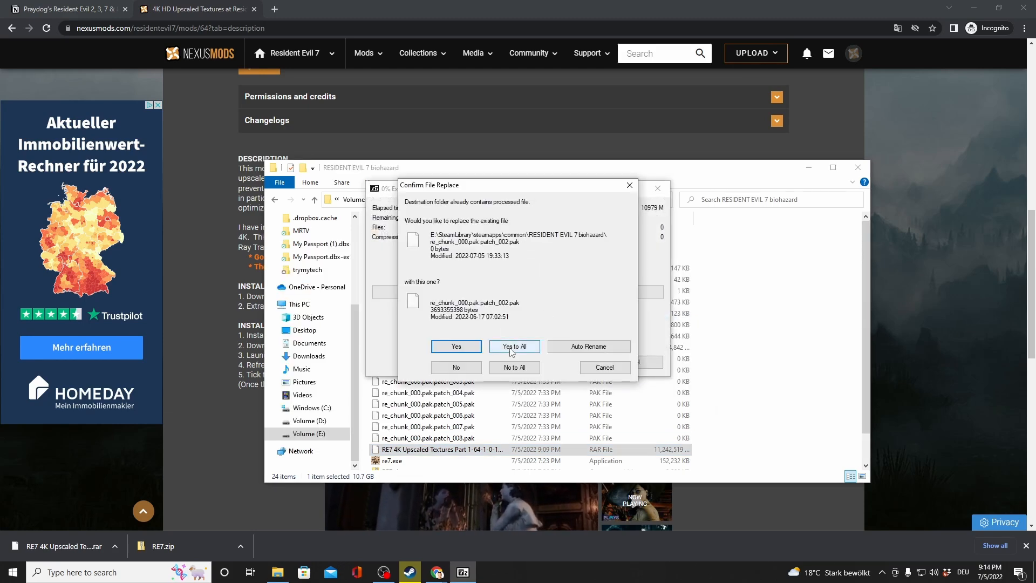
pyautogui.click(514, 346)
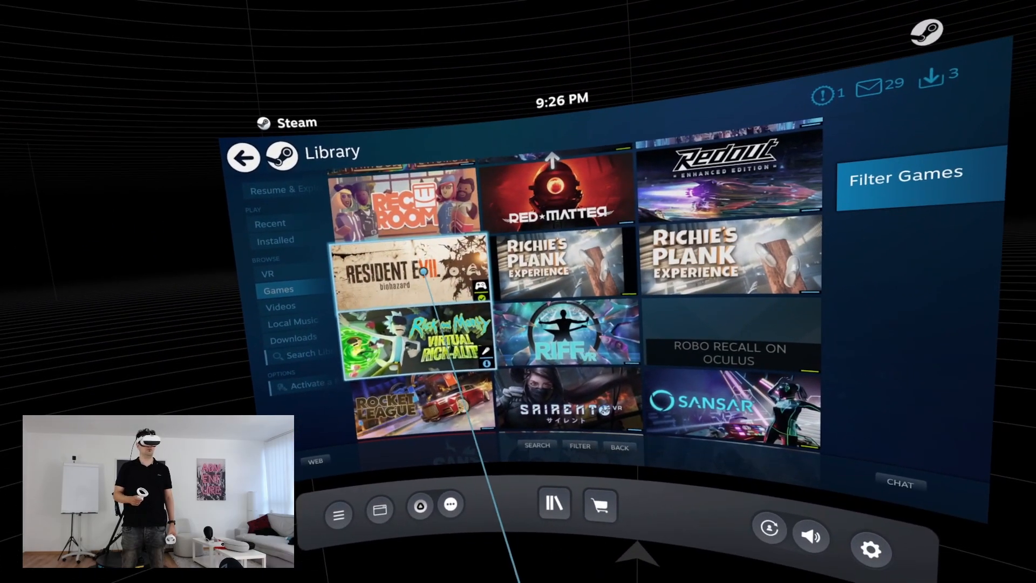
# Open the Resident Evil 7 tile in the SteamVR Library and press Play.
pyautogui.click(409, 271)
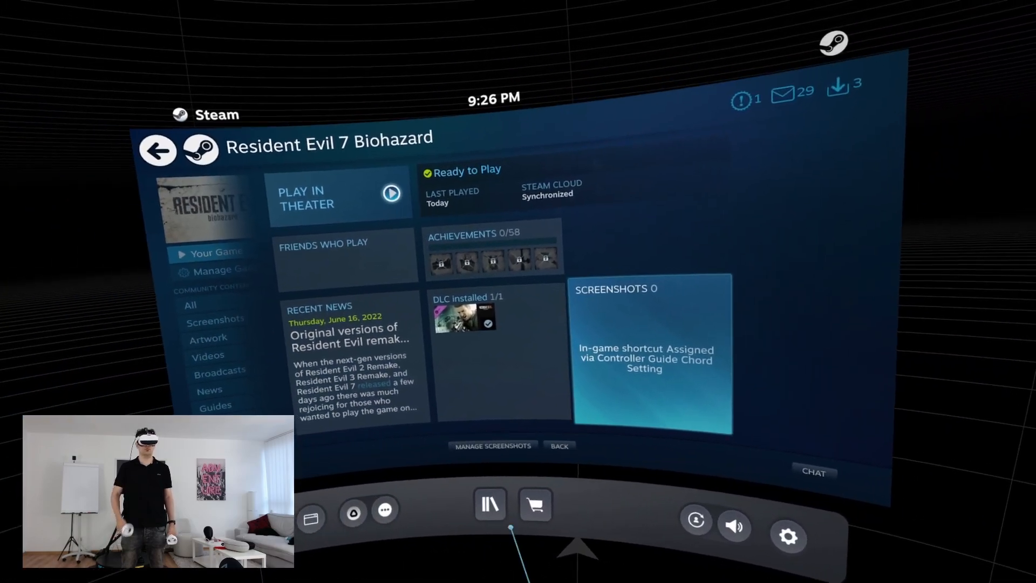
pyautogui.click(339, 197)
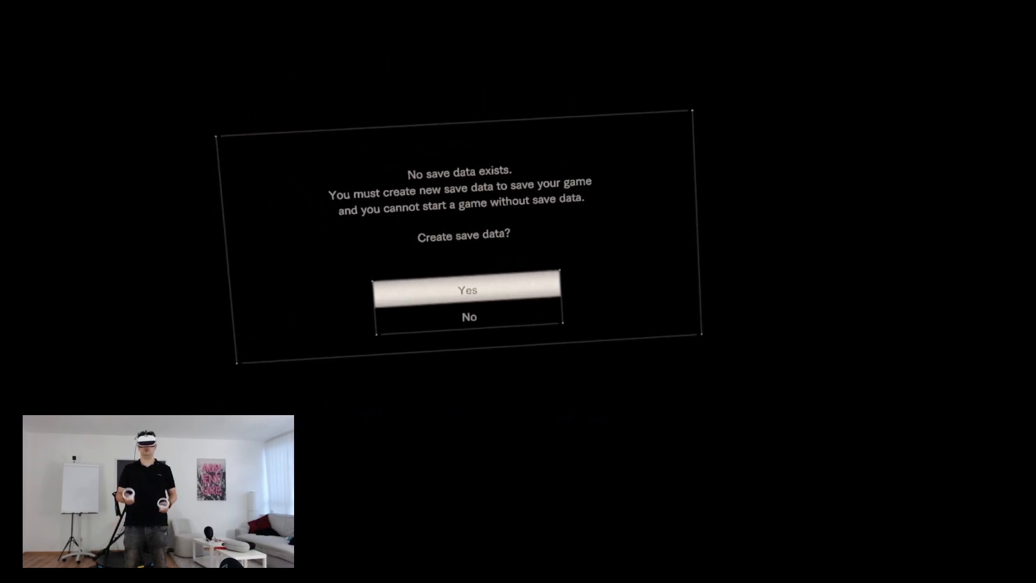
# Create save data, close the autosave notice, and continue past the Language screen.
pyautogui.click(467, 290)
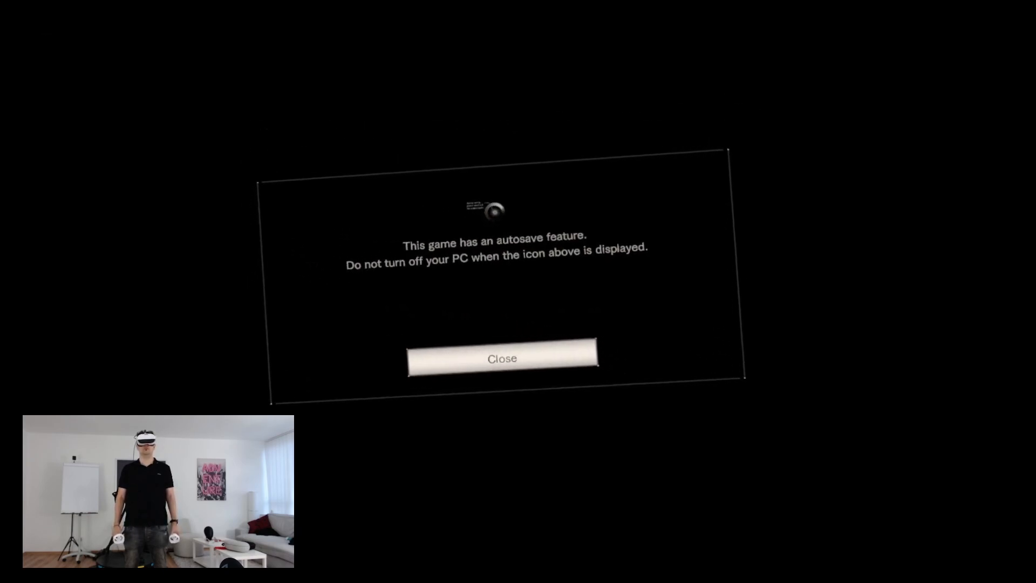
pyautogui.click(501, 358)
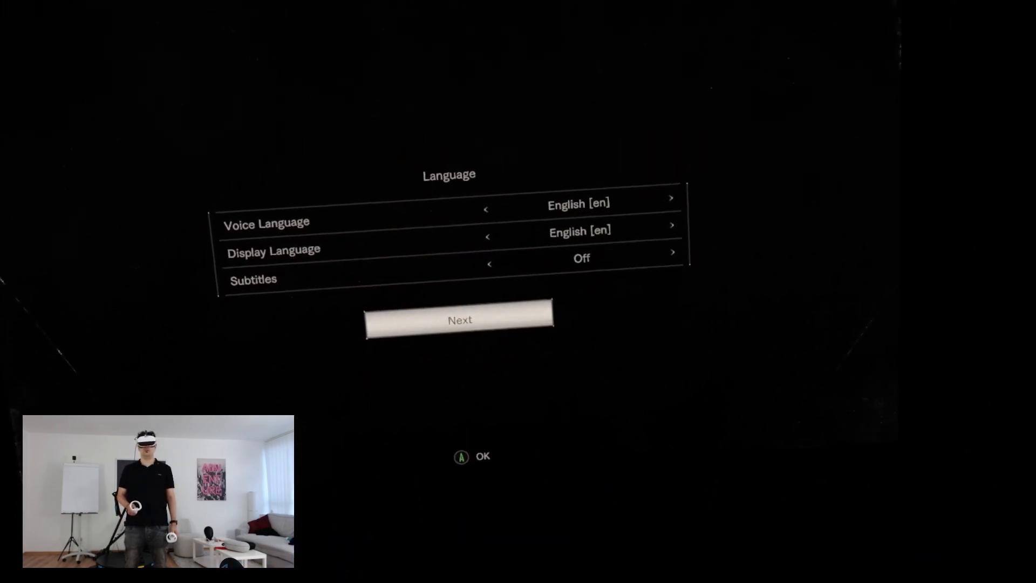
pyautogui.click(459, 319)
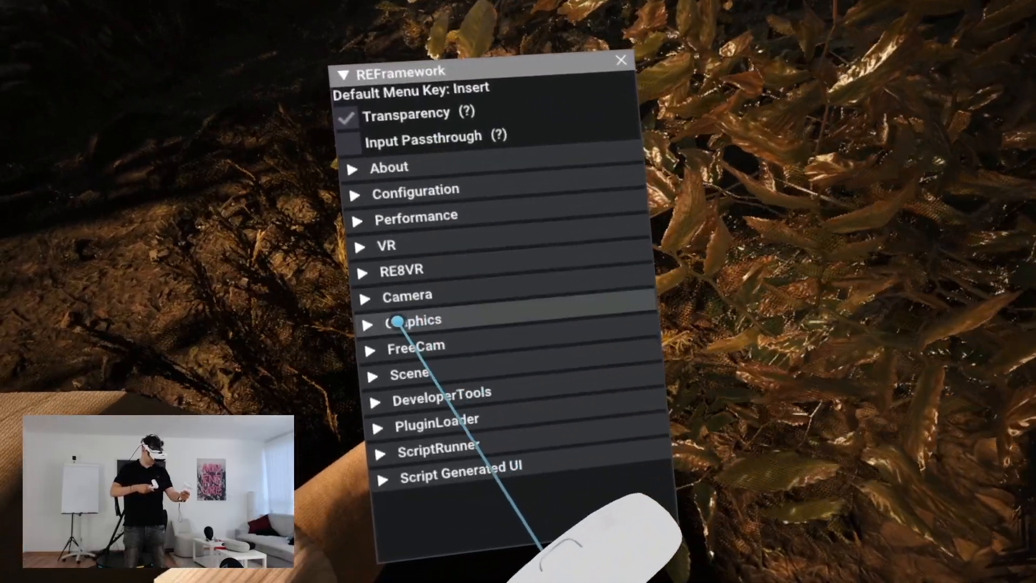
# Expand the Graphics section of the REFramework mod menu in VR.
pyautogui.click(414, 319)
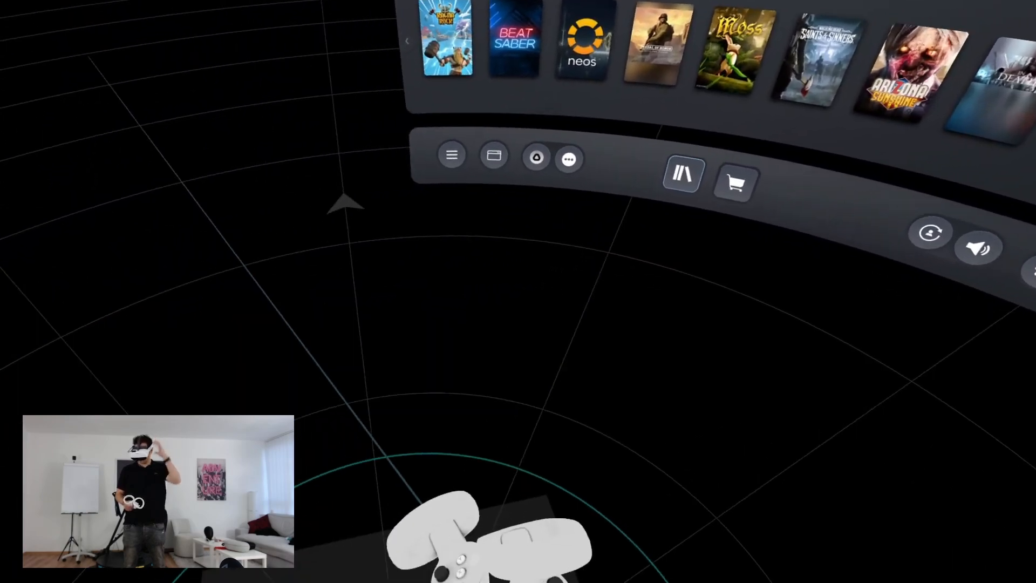
# Open the SteamVR Library panel to show recently played games.
pyautogui.click(683, 176)
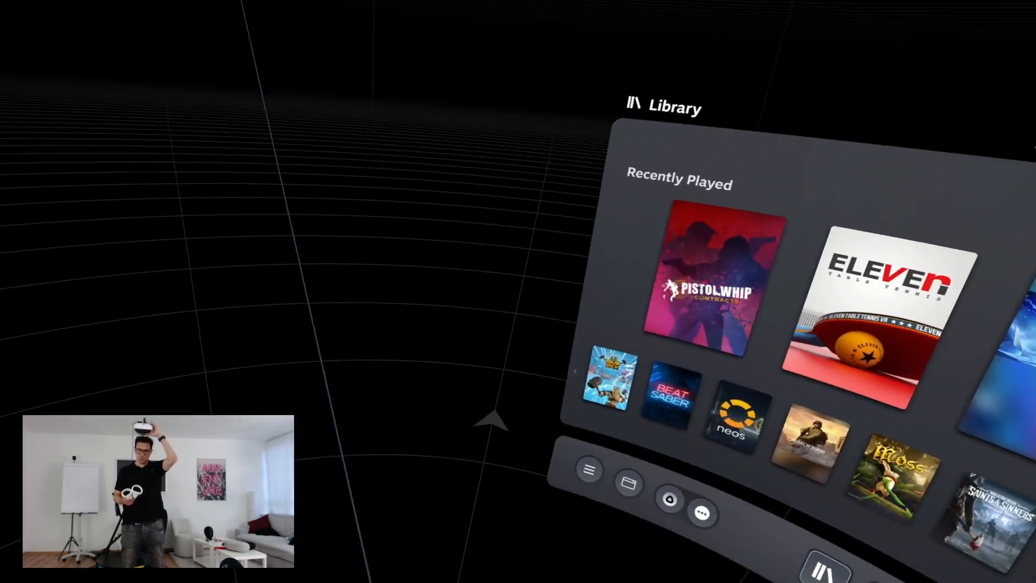